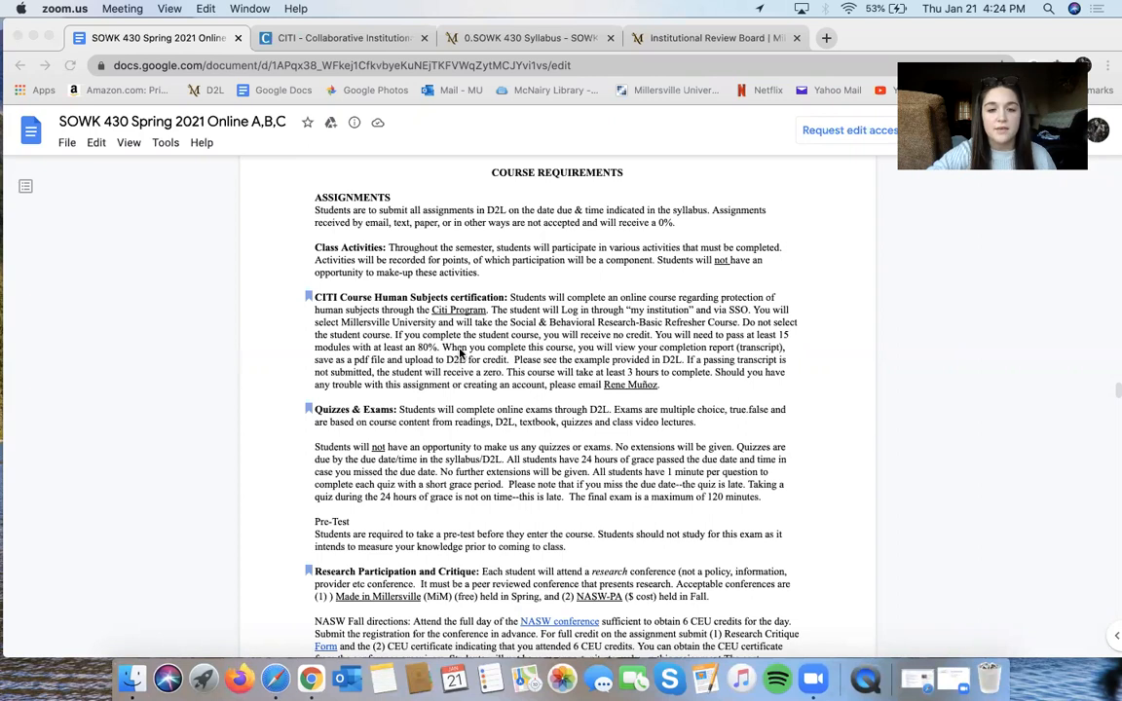
{"action": "mouse_move", "coordinate": [502, 312]}
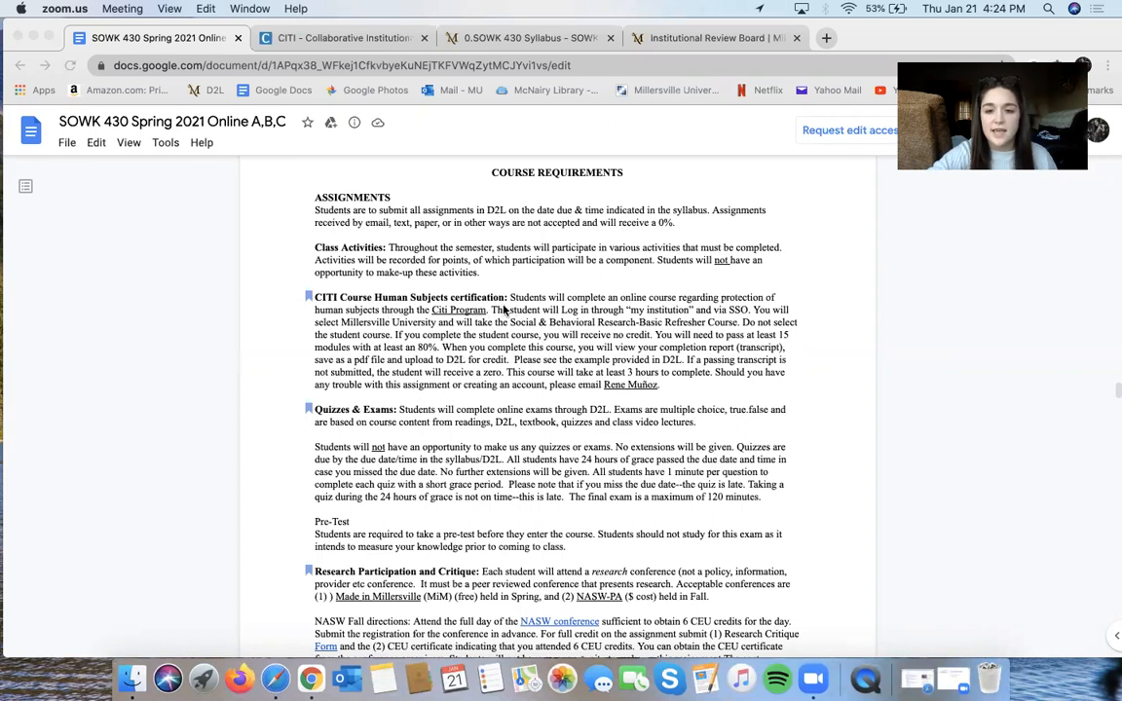
{"action": "mouse_move", "coordinate": [536, 346]}
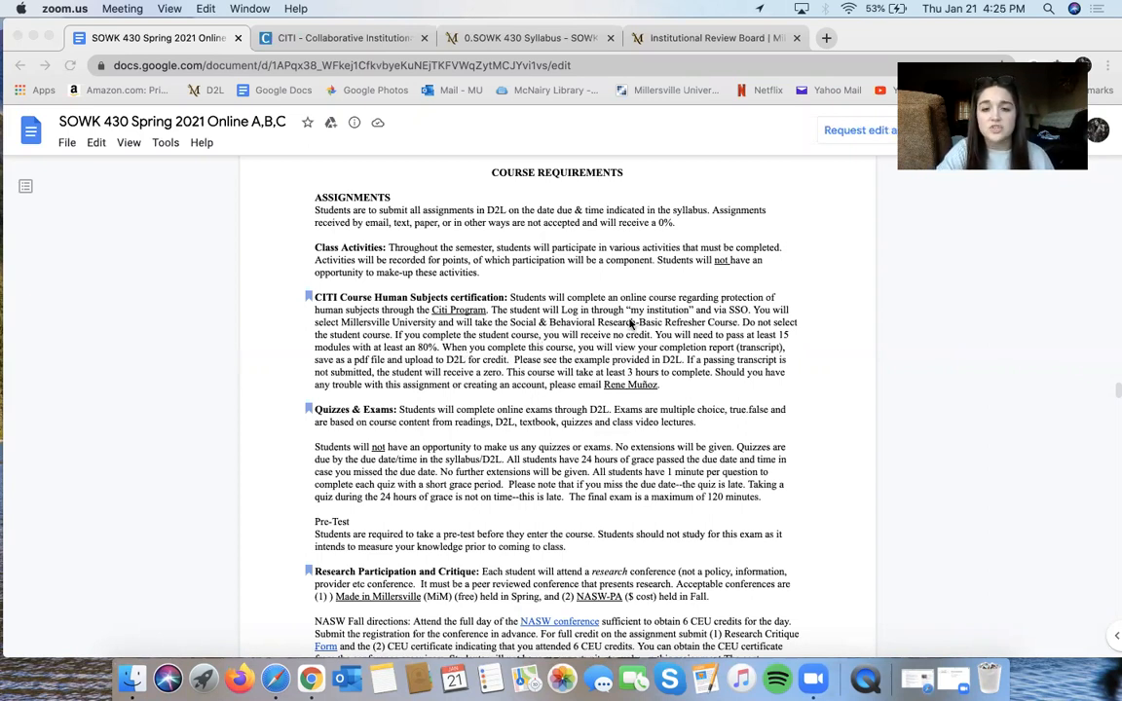
{"action": "mouse_move", "coordinate": [370, 42]}
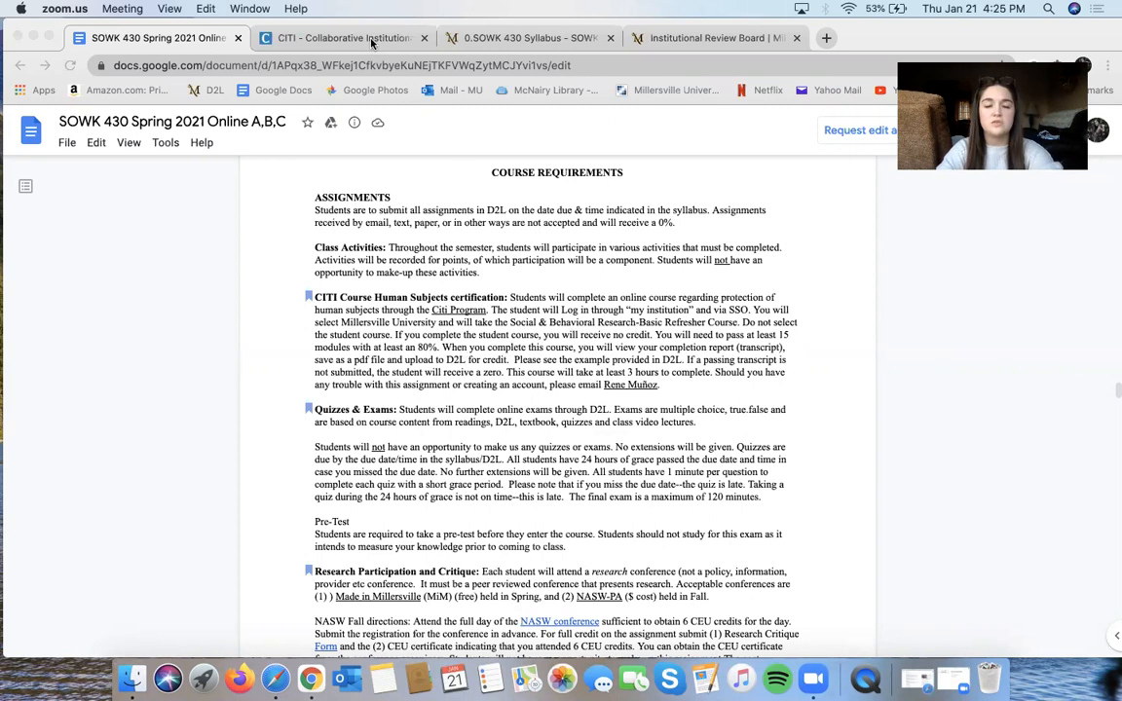
{"action": "mouse_move", "coordinate": [505, 322]}
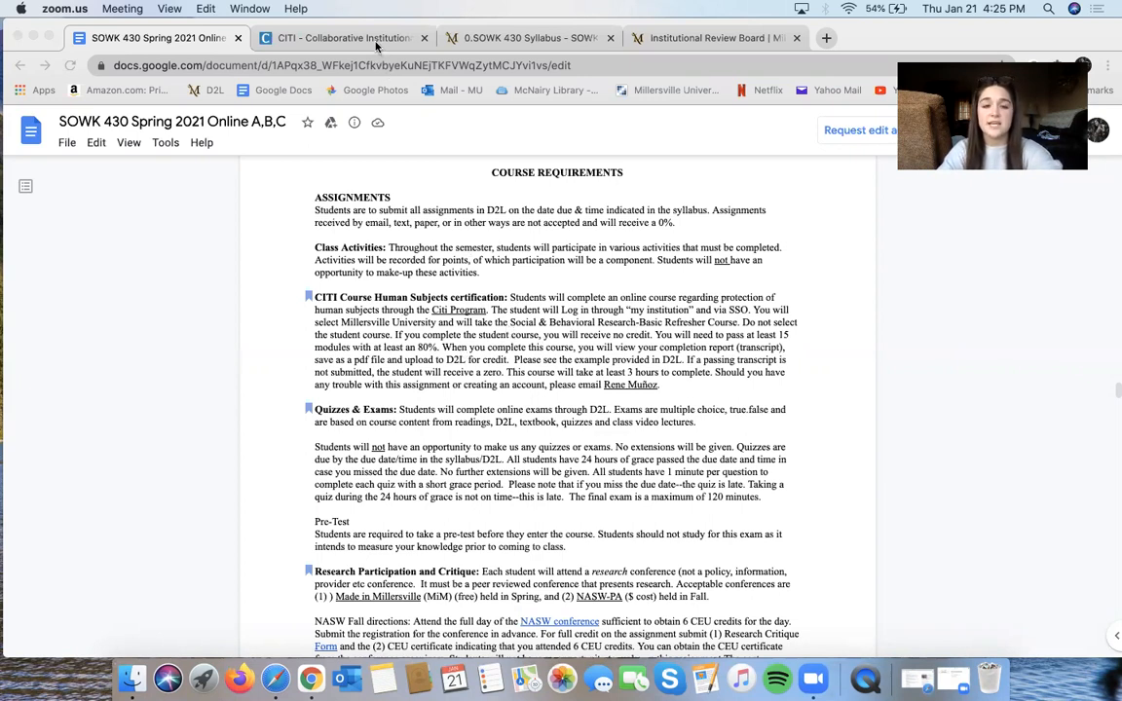
Switch from the syllabus to the CITI Select Curriculum page for Millersville University
{"action": "left_click", "coordinate": [341, 37]}
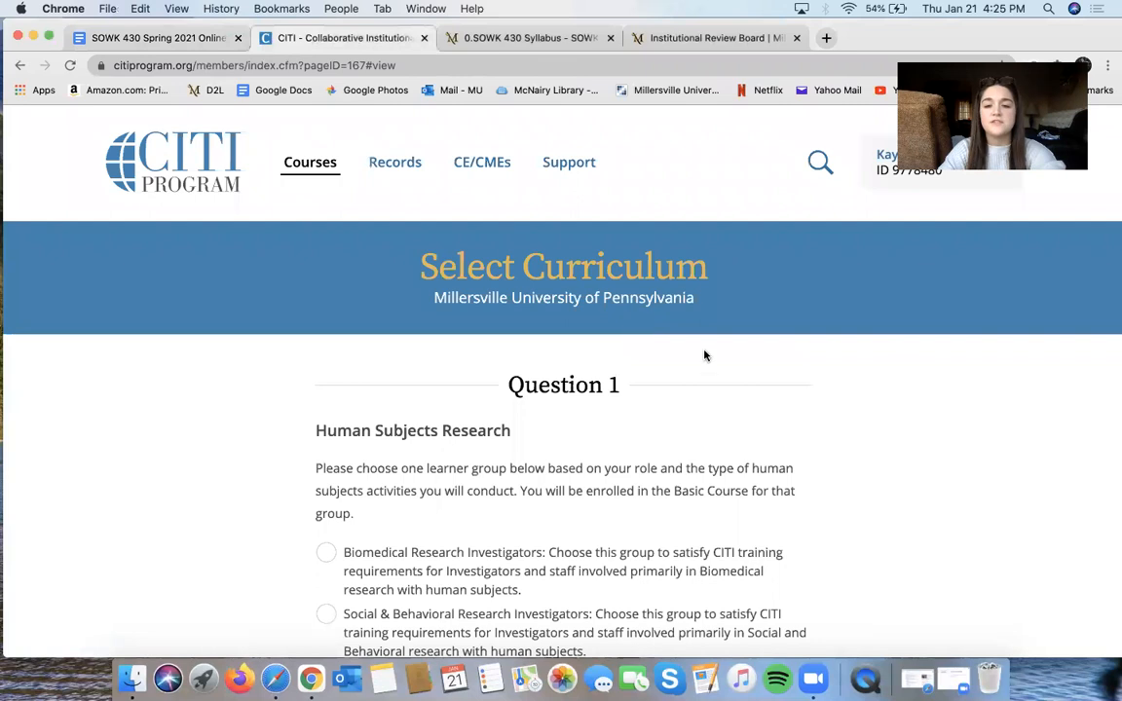
Select Social & Behavioral Research Investigators in Question 1 and 'not required' for the IPS course
{"action": "scroll", "scroll_direction": "down", "scroll_amount": 3}
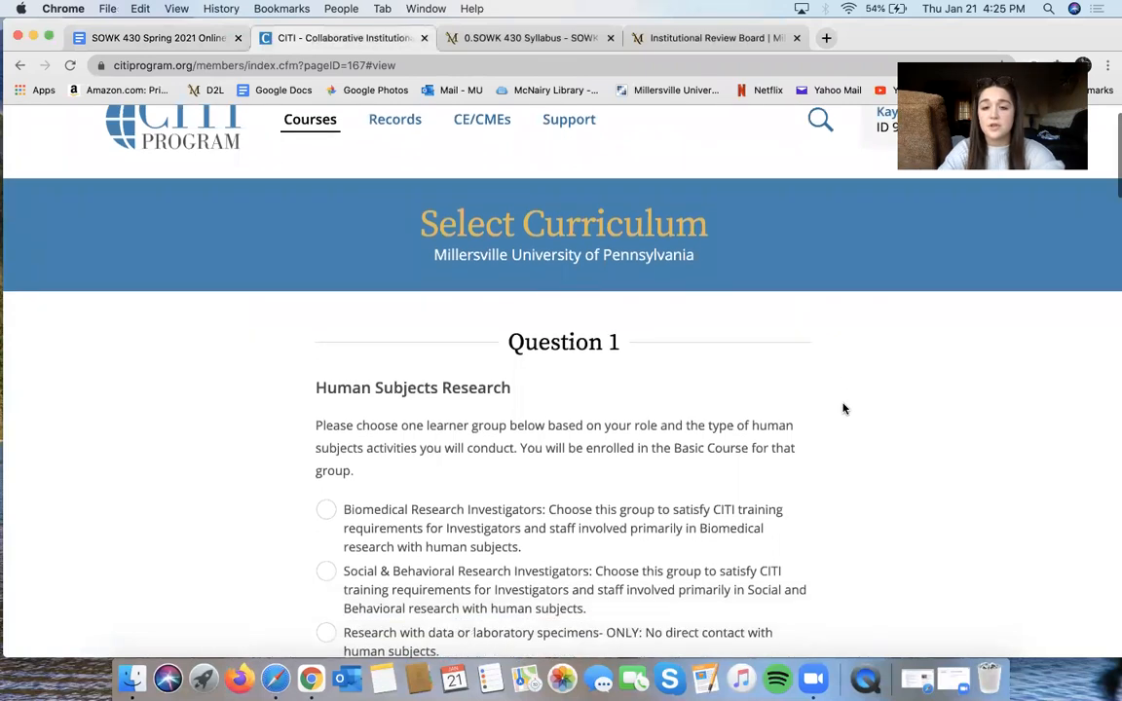
{"action": "scroll", "scroll_direction": "down", "scroll_amount": 3}
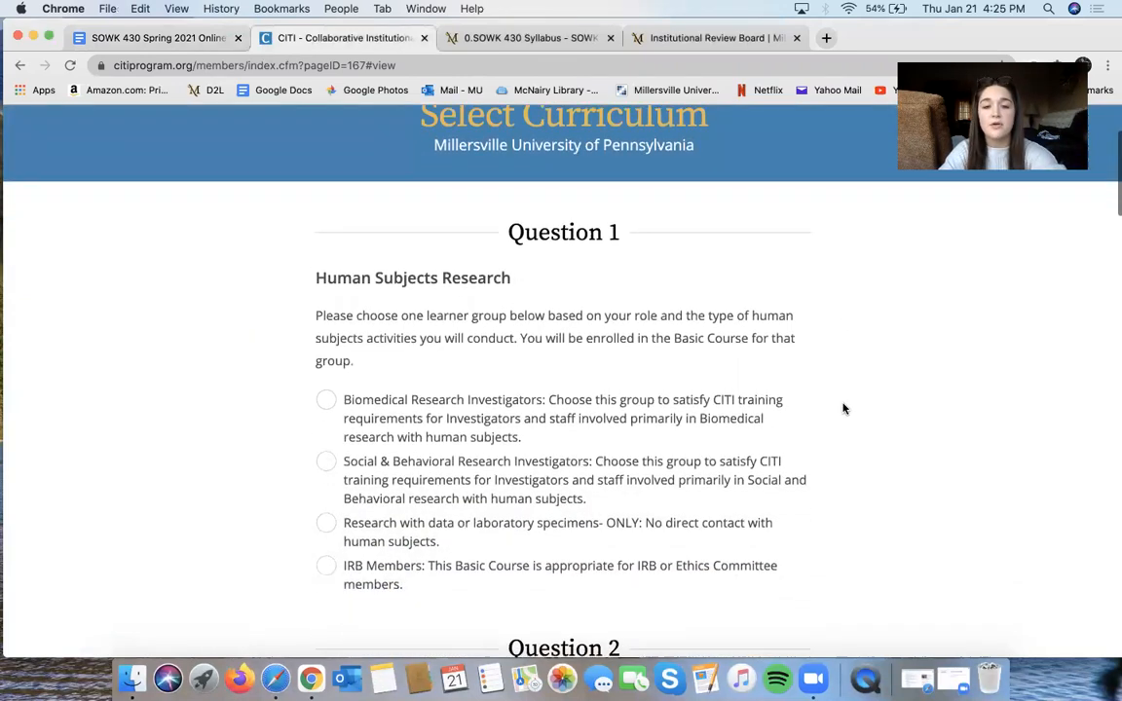
{"action": "scroll", "scroll_direction": "down", "scroll_amount": 3}
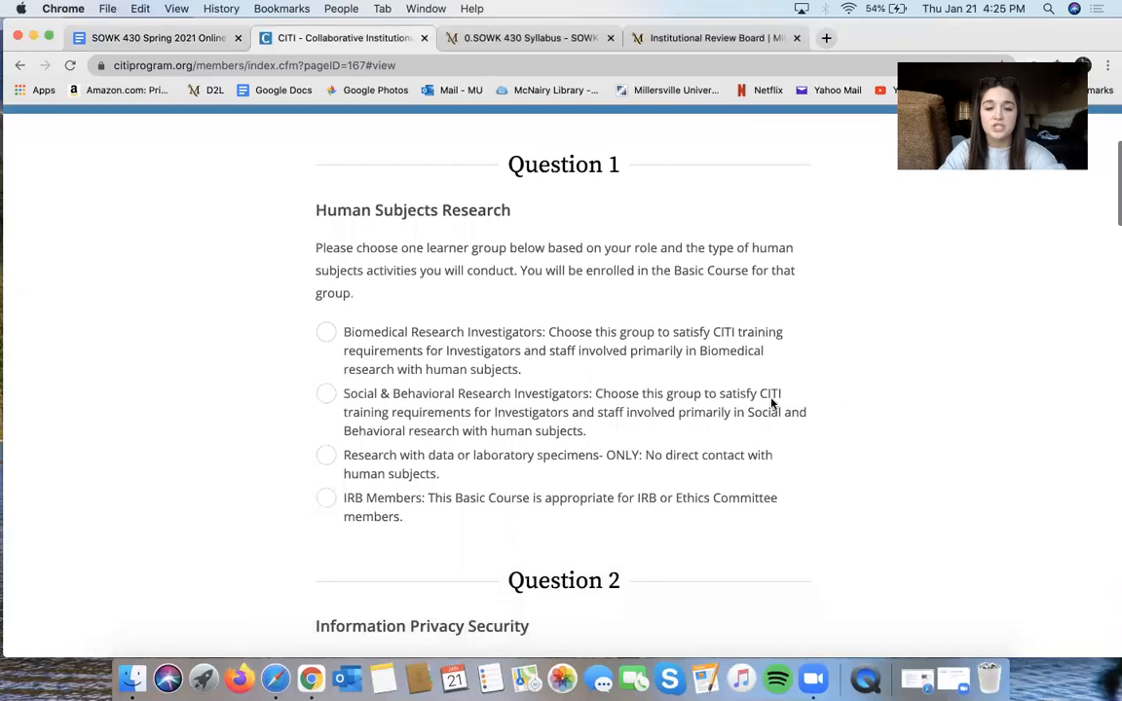
{"action": "mouse_move", "coordinate": [497, 407]}
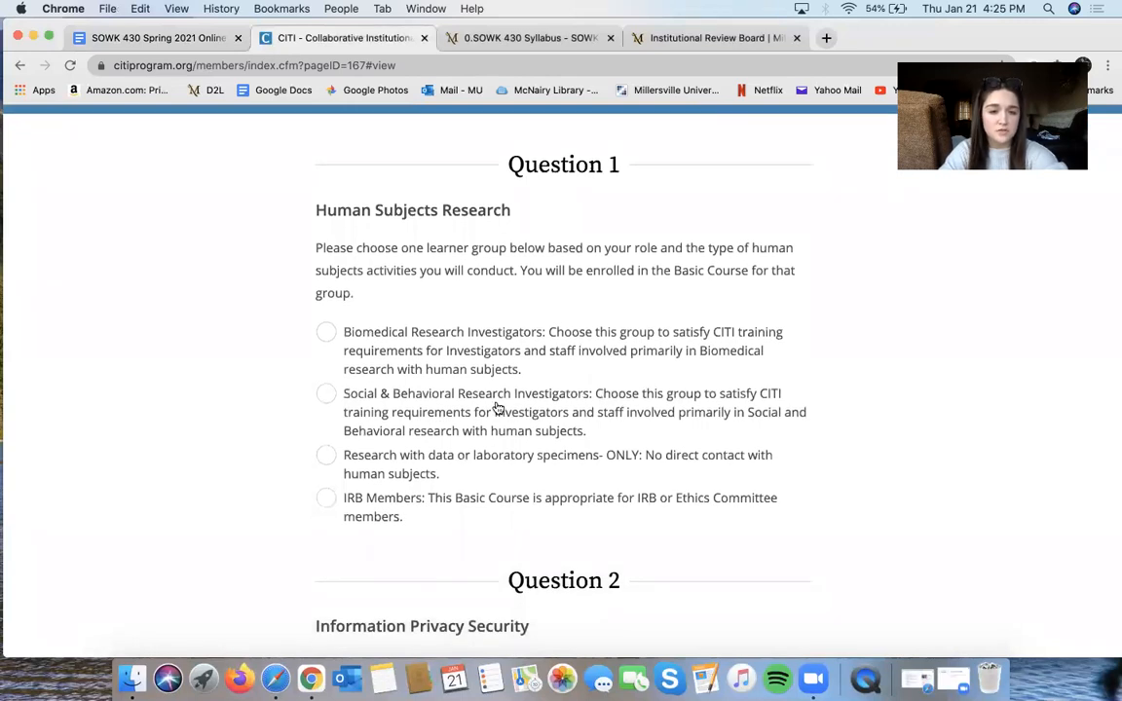
{"action": "left_click", "coordinate": [326, 393]}
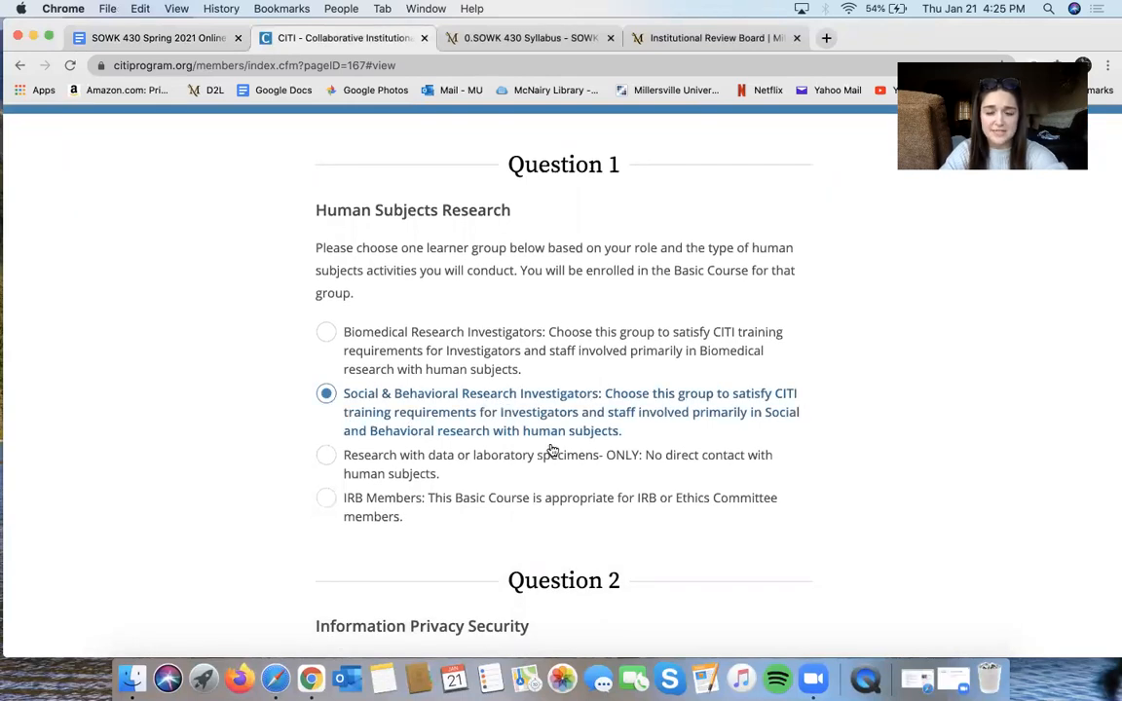
{"action": "scroll", "scroll_direction": "down", "scroll_amount": 3}
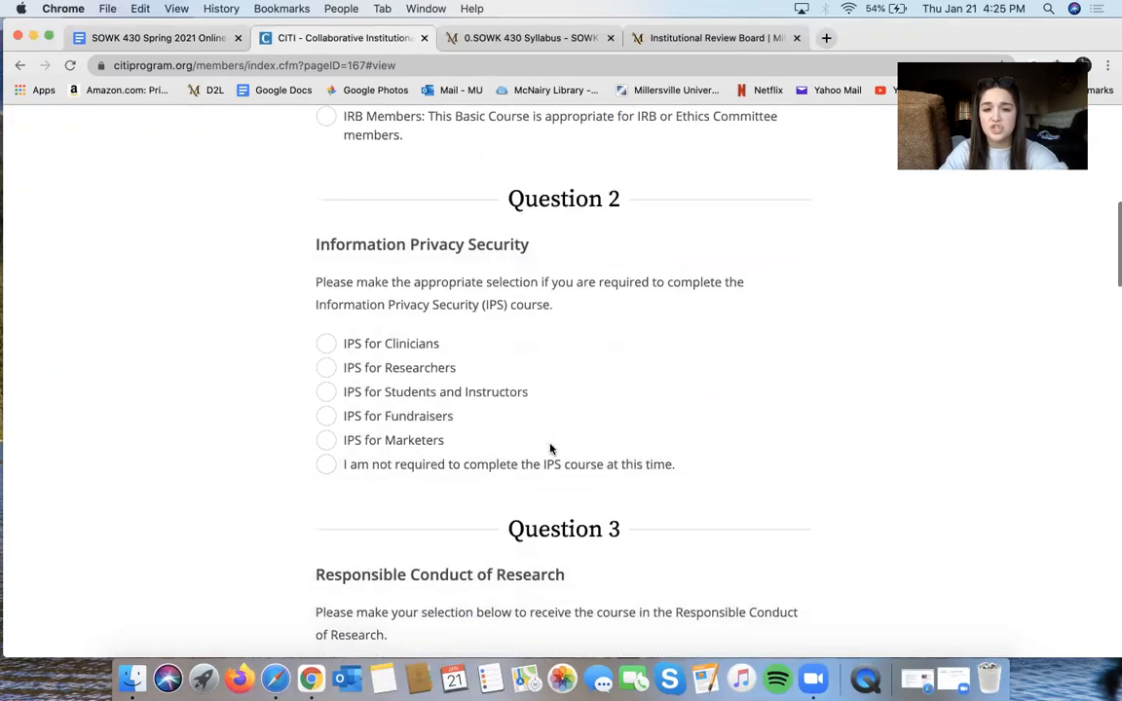
{"action": "left_click", "coordinate": [326, 463]}
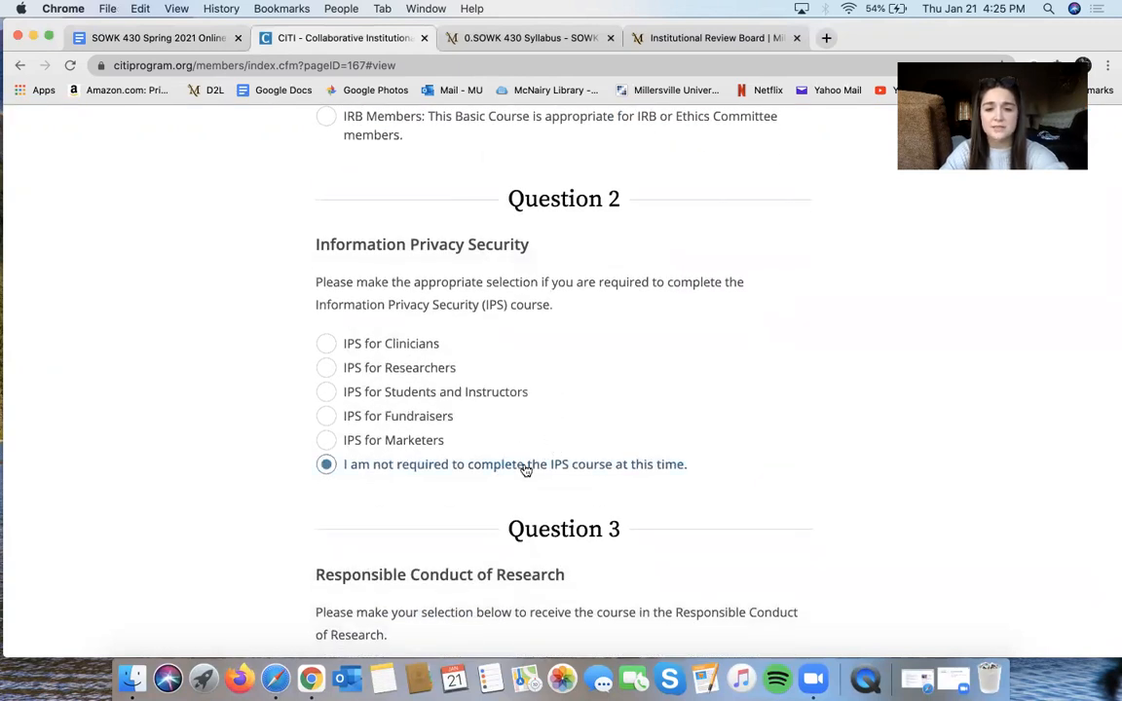
{"action": "scroll", "scroll_direction": "down", "scroll_amount": 3}
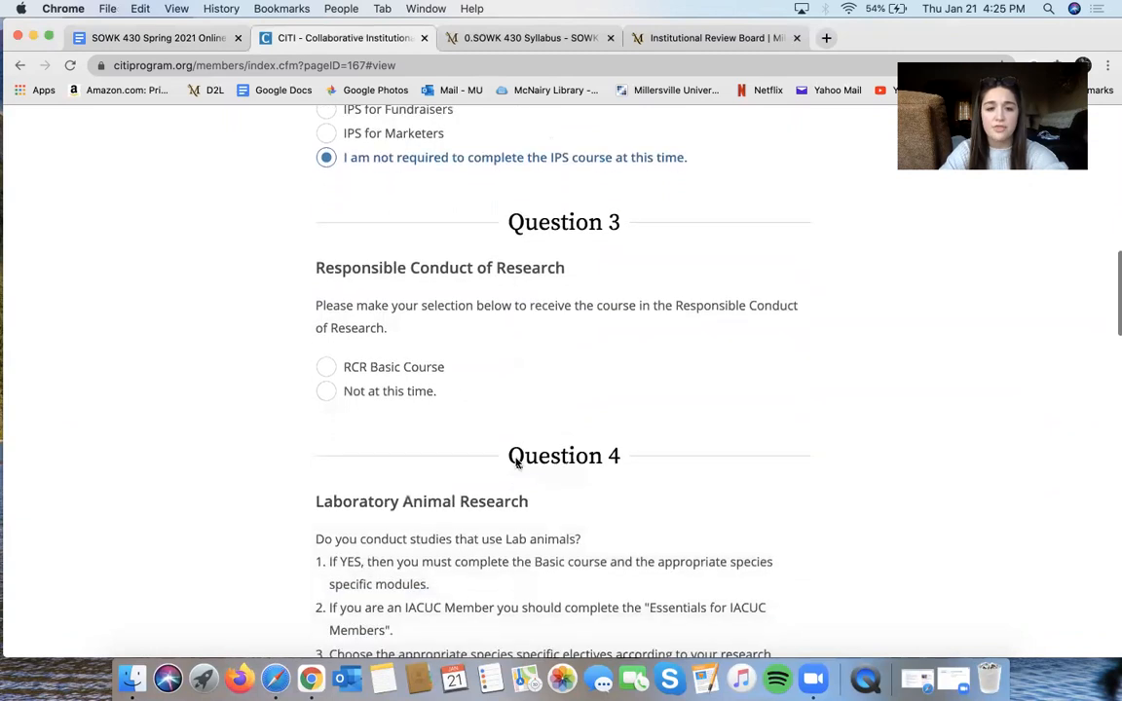
{"action": "mouse_move", "coordinate": [429, 371]}
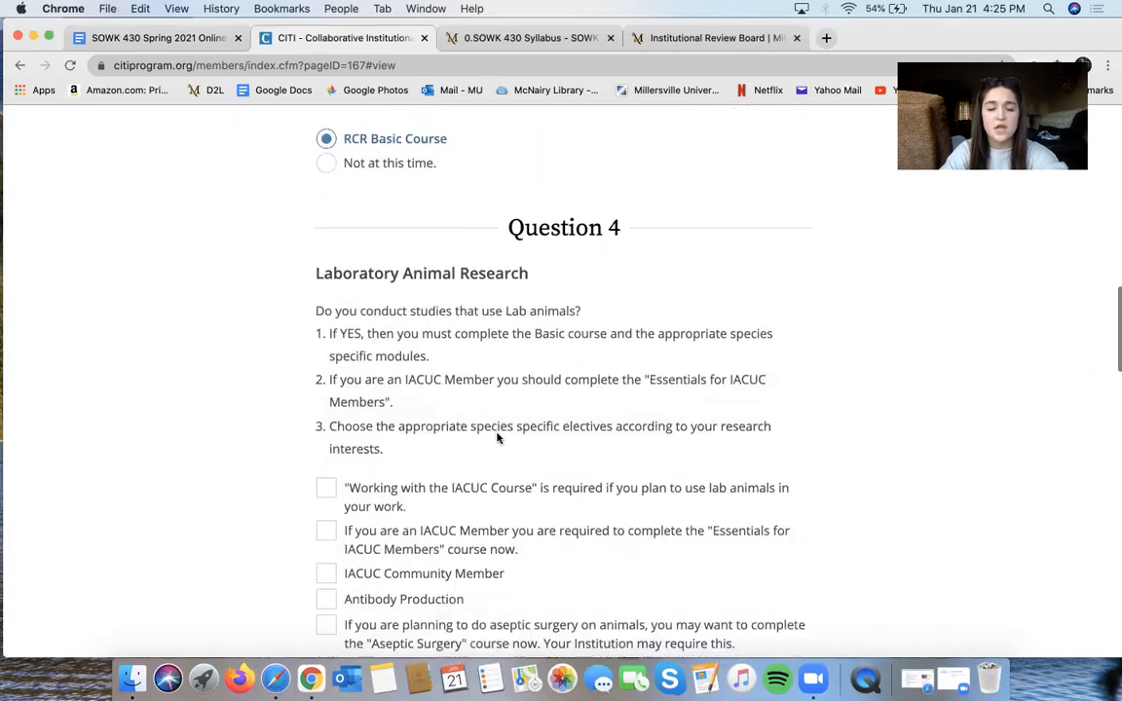
Tick the 'I work with Dogs' species elective under Question 4
{"action": "scroll", "scroll_direction": "down", "scroll_amount": 3}
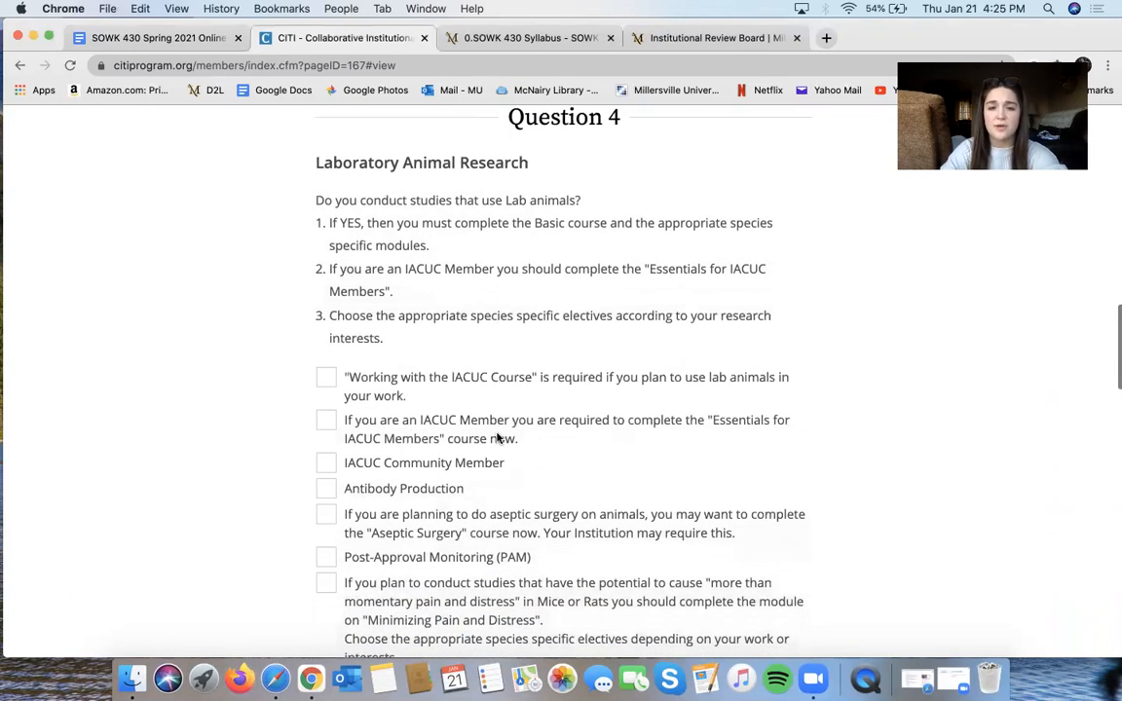
{"action": "scroll", "scroll_direction": "down", "scroll_amount": 3}
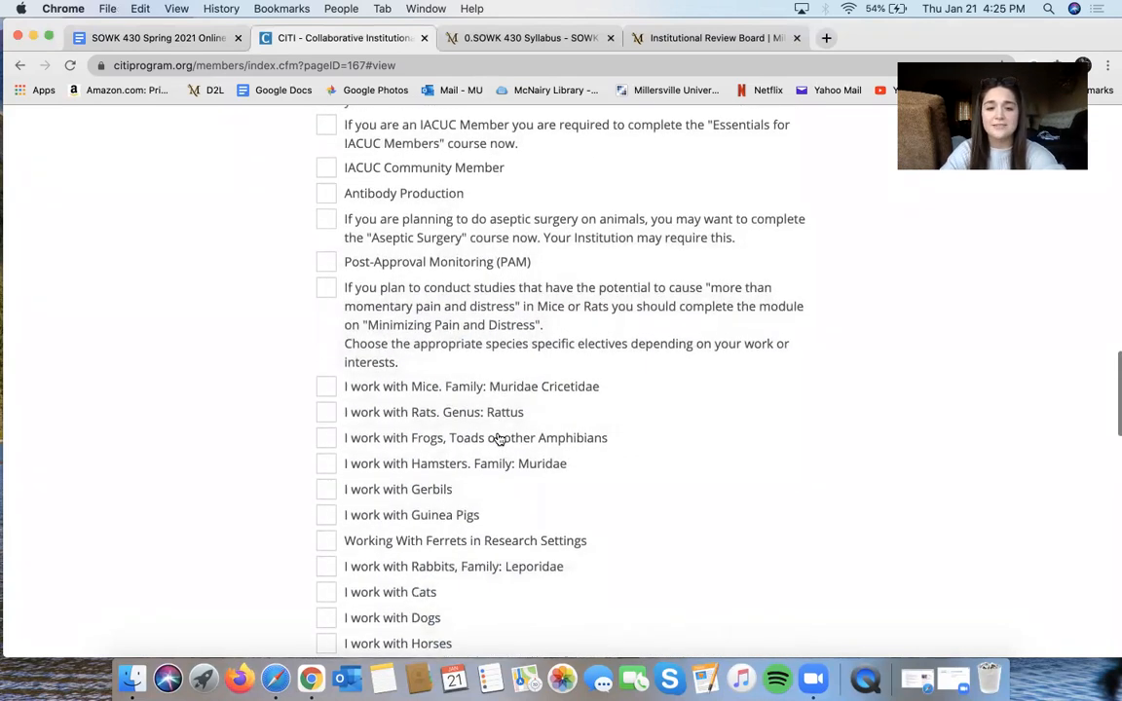
{"action": "left_click", "coordinate": [327, 458]}
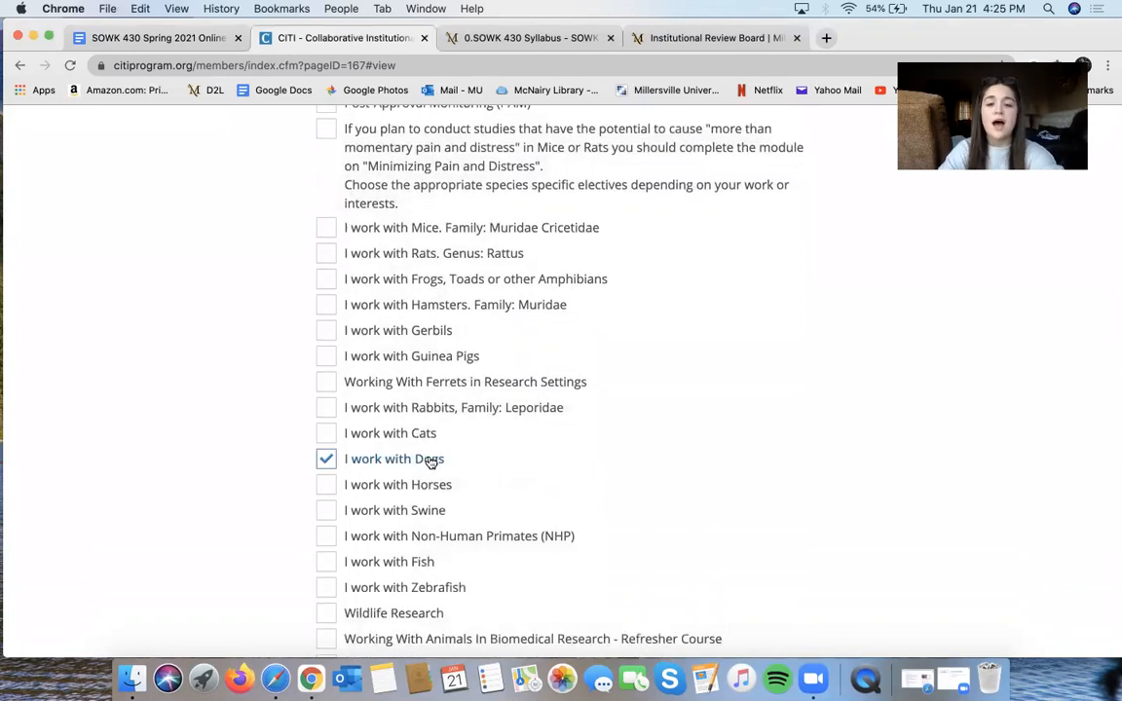
{"action": "scroll", "scroll_direction": "down", "scroll_amount": 3}
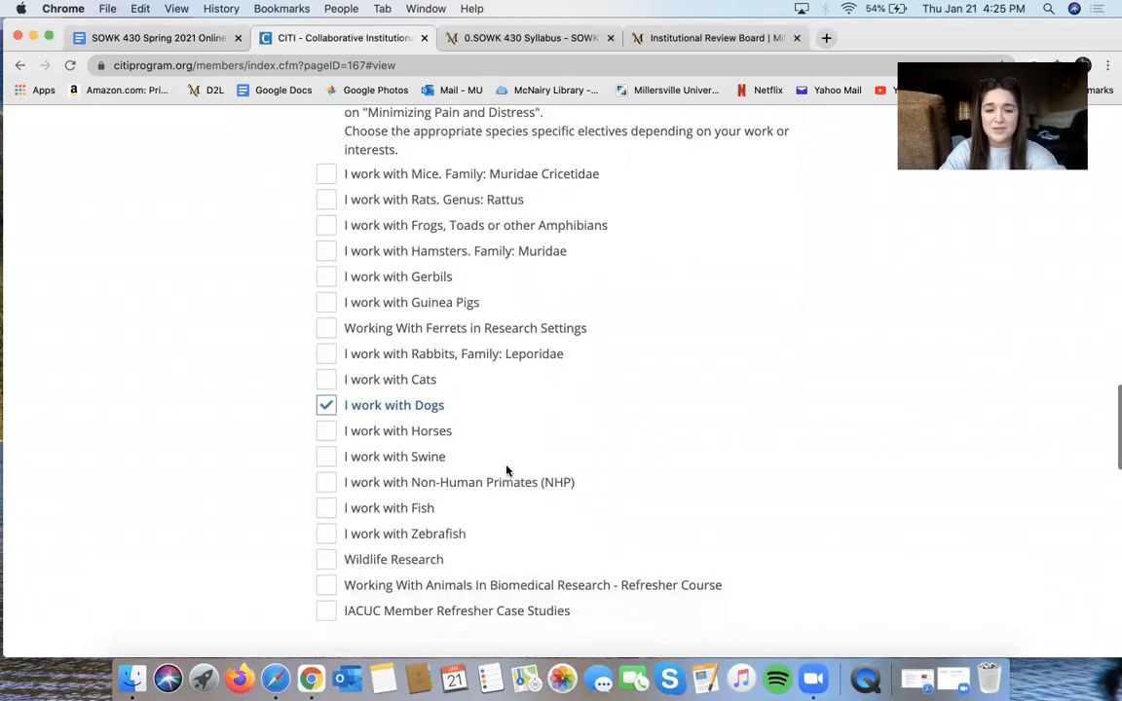
{"action": "scroll", "scroll_direction": "down", "scroll_amount": 3}
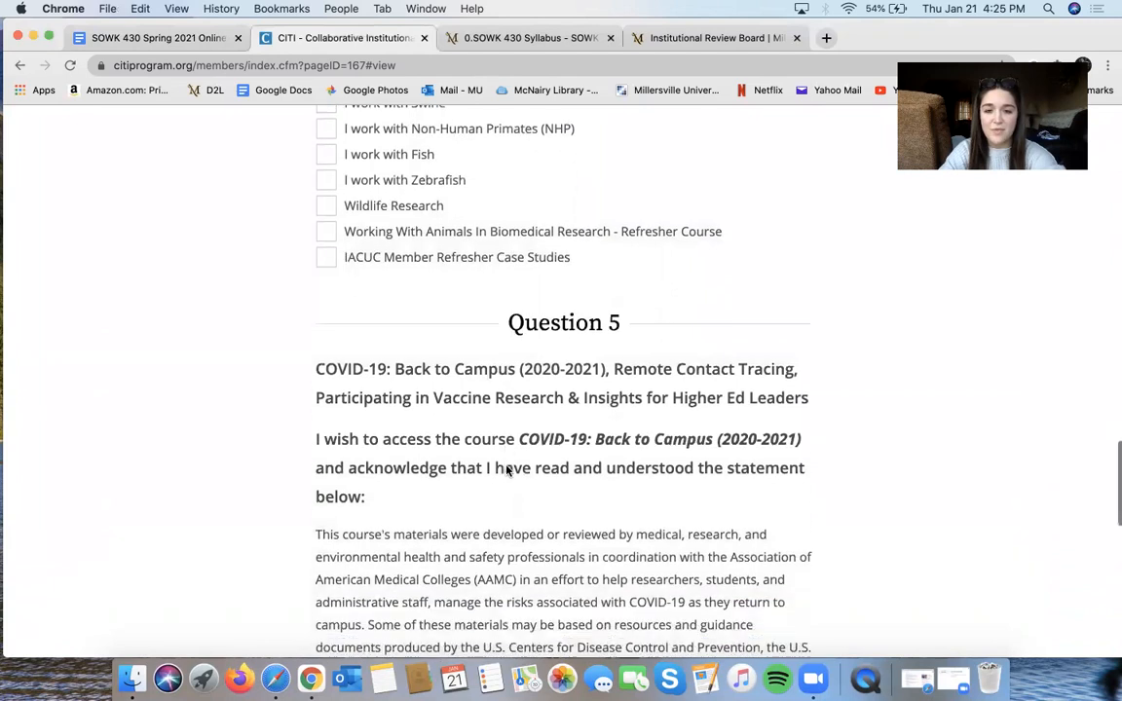
Answer Yes to COVID-19: Back to Campus access in Question 5 and submit the questionnaire
{"action": "scroll", "scroll_direction": "down", "scroll_amount": 3}
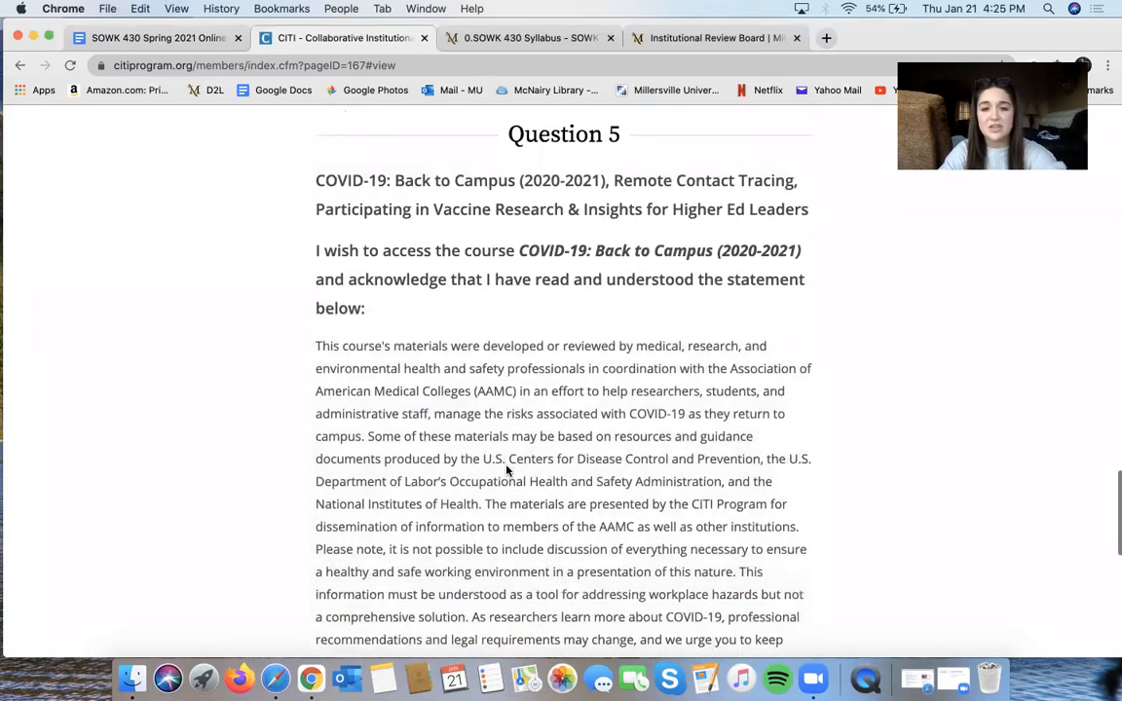
{"action": "scroll", "scroll_direction": "down", "scroll_amount": 3}
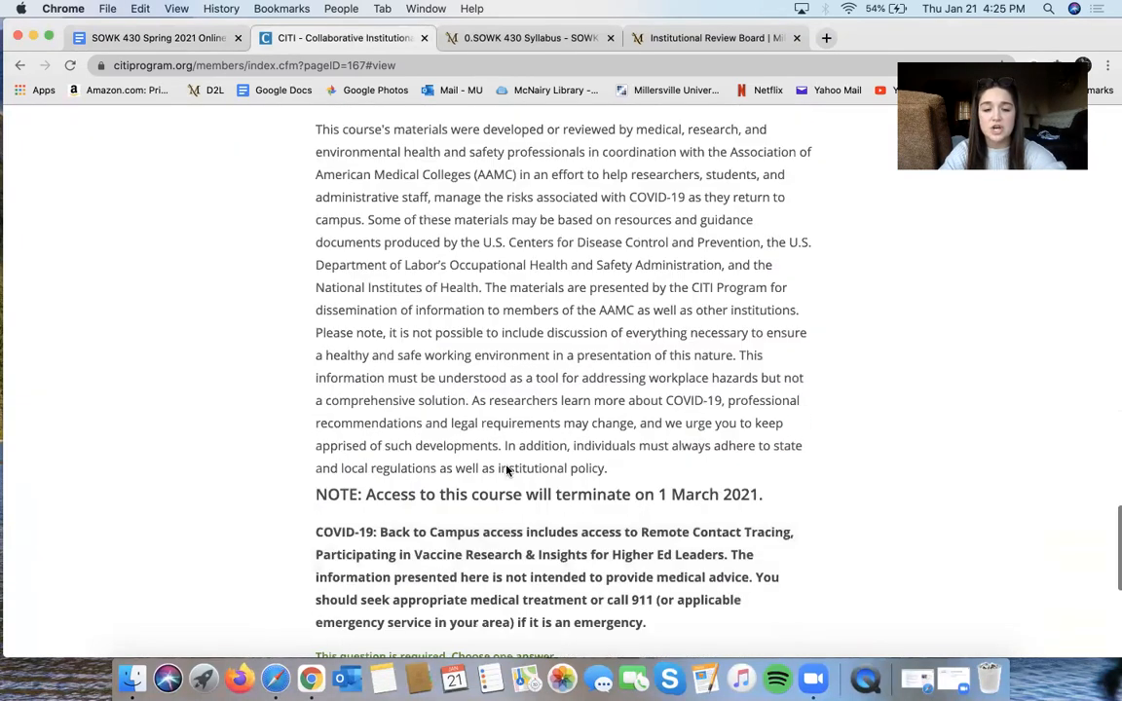
{"action": "scroll", "scroll_direction": "down", "scroll_amount": 3}
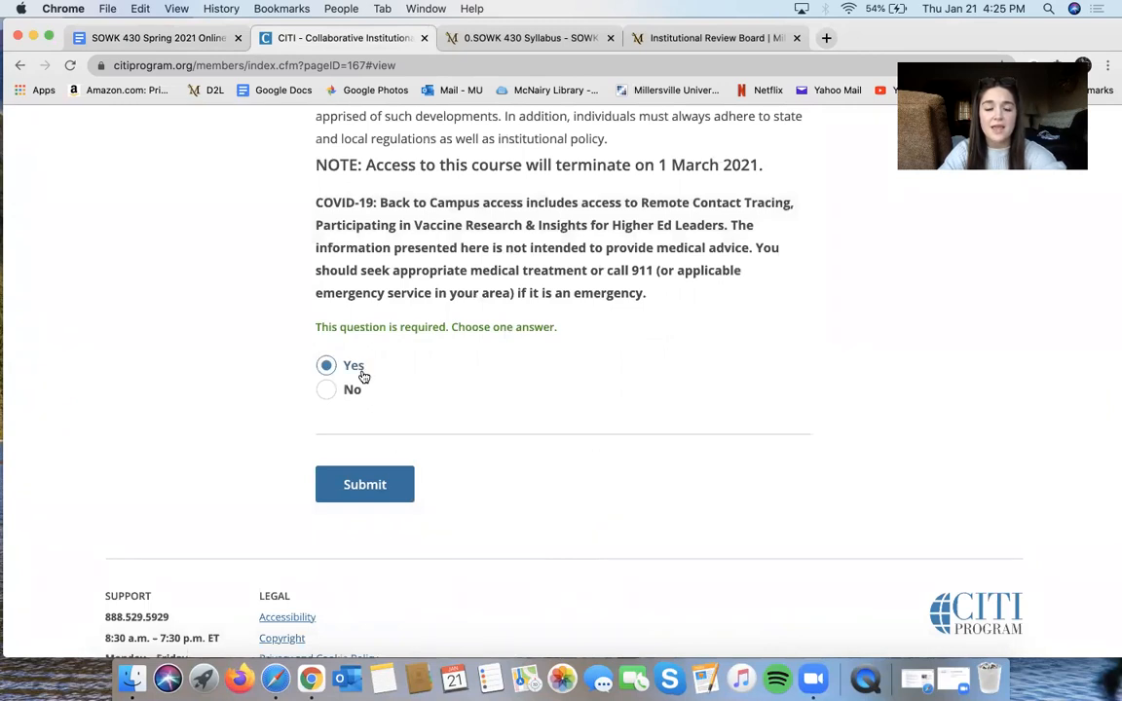
{"action": "left_click", "coordinate": [364, 484]}
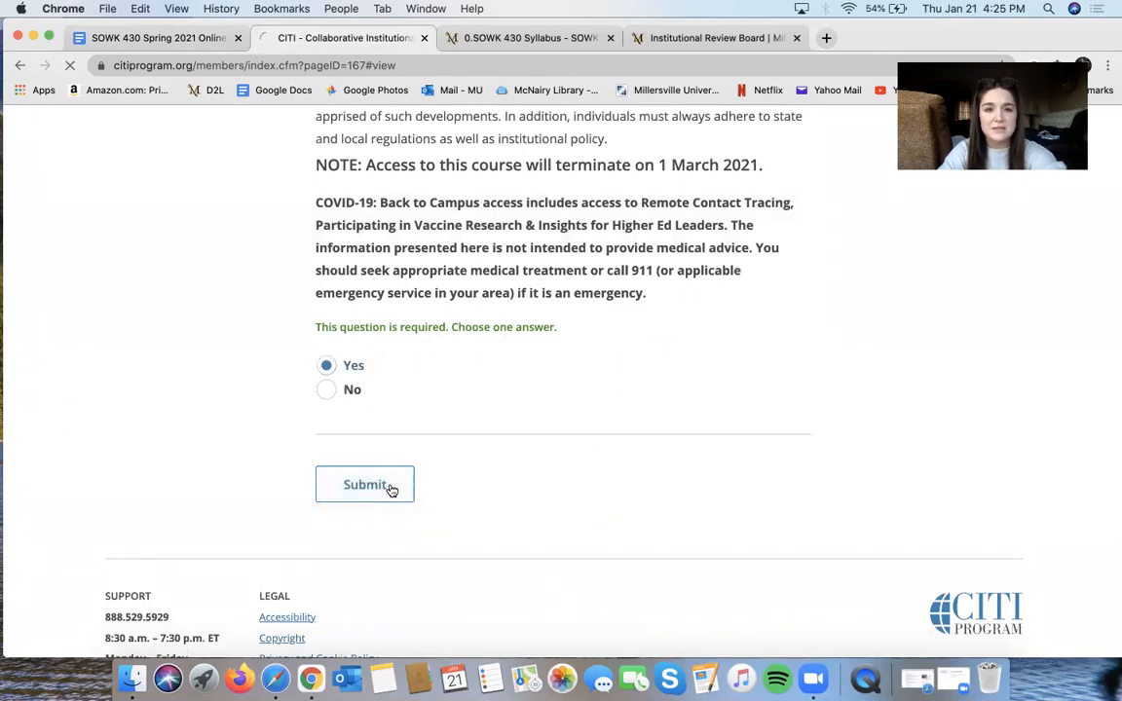
{"action": "left_click", "coordinate": [365, 484]}
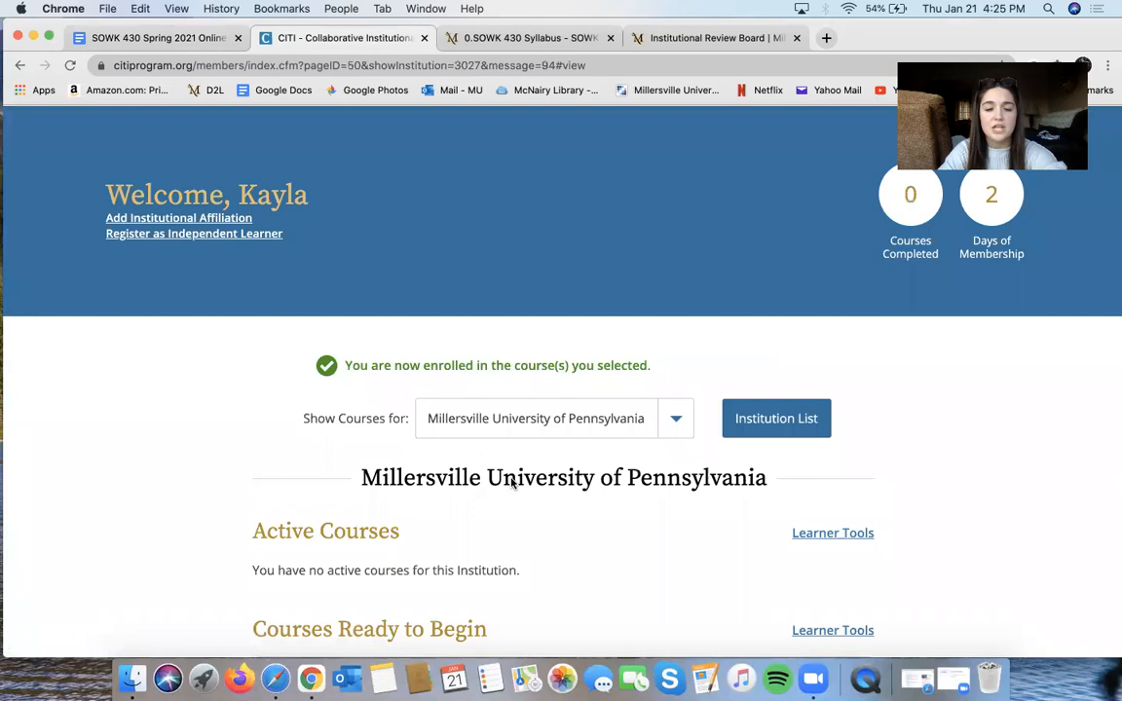
{"action": "scroll", "scroll_direction": "down", "scroll_amount": 3}
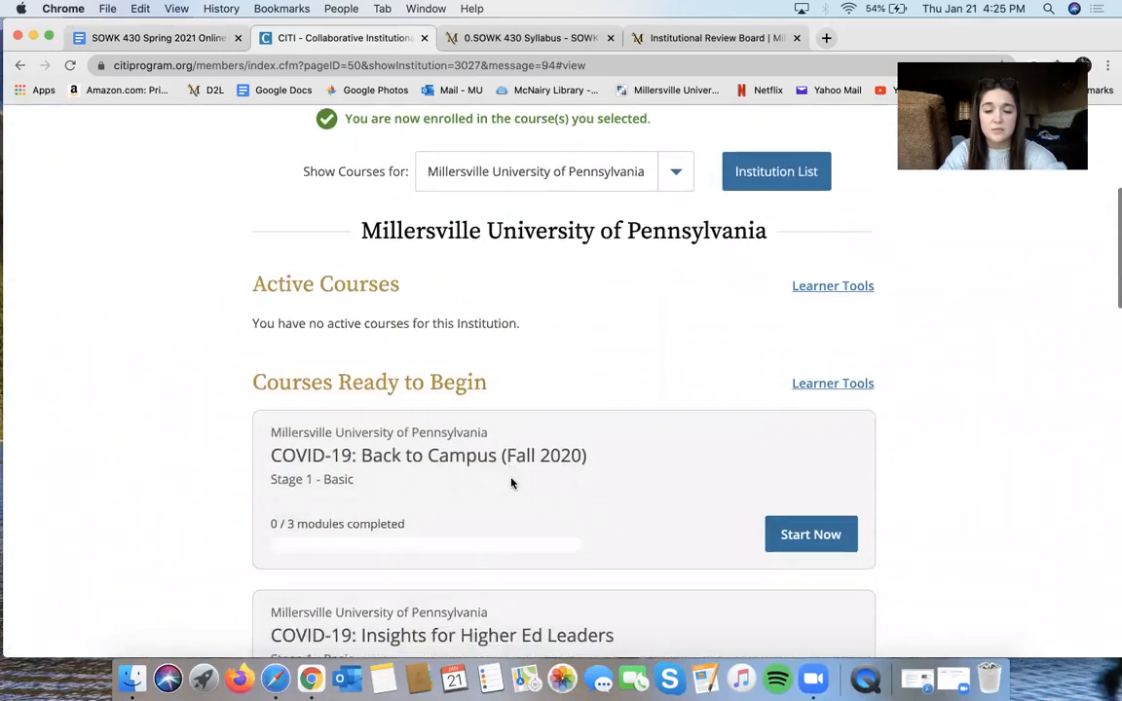
{"action": "scroll", "scroll_direction": "down", "scroll_amount": 3}
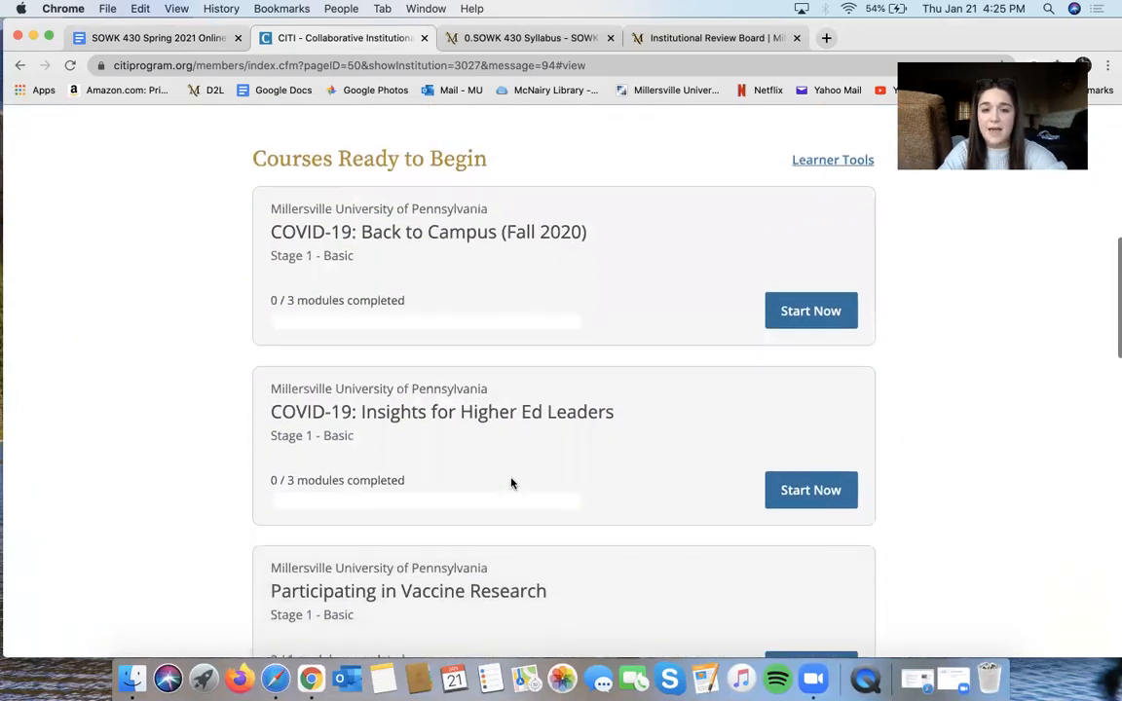
{"action": "scroll", "scroll_direction": "down", "scroll_amount": 3}
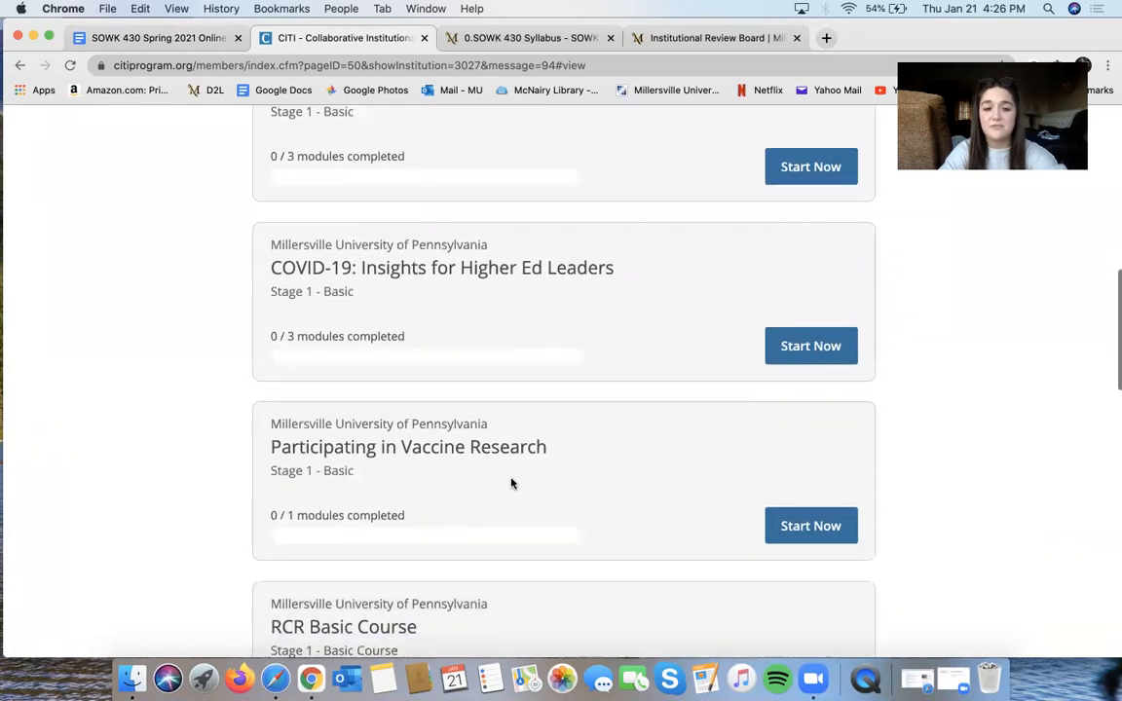
{"action": "scroll", "scroll_direction": "down", "scroll_amount": 3}
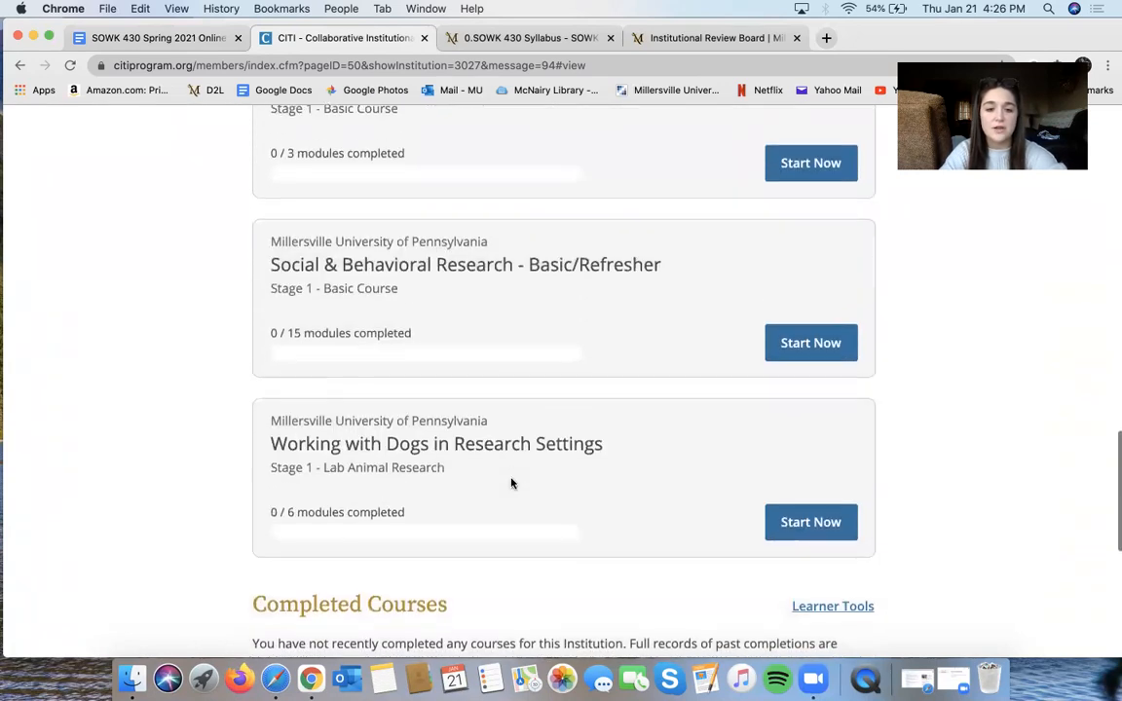
{"action": "scroll", "scroll_direction": "down", "scroll_amount": 3}
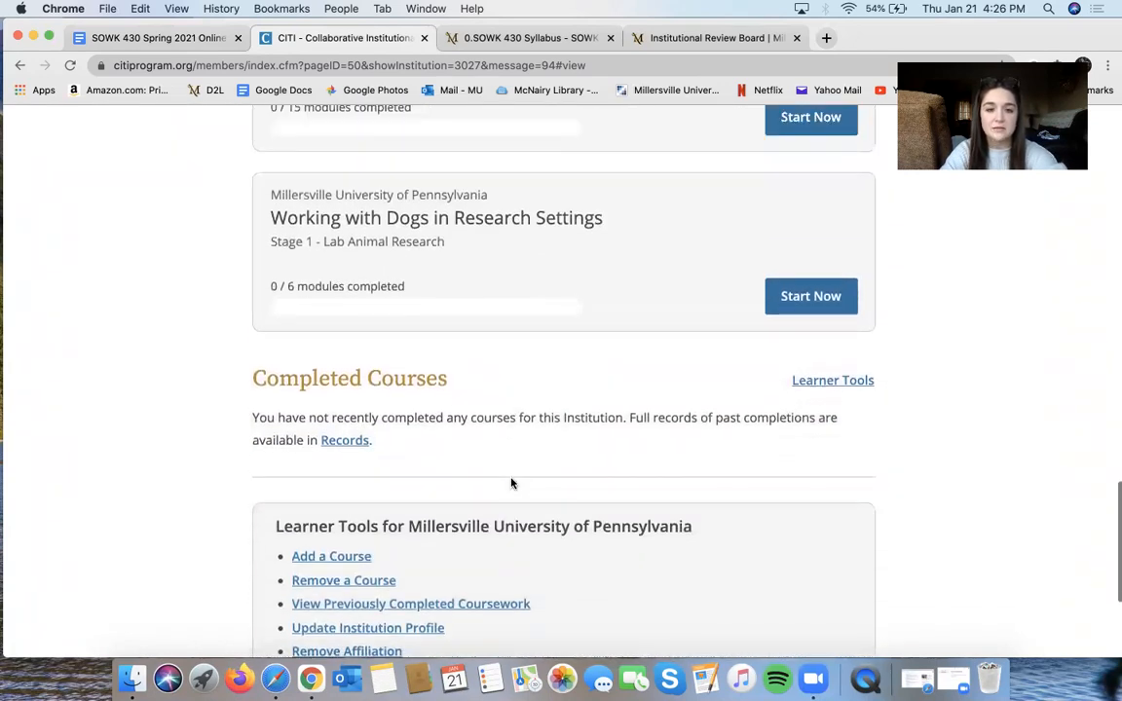
{"action": "scroll", "scroll_direction": "up", "scroll_amount": 3}
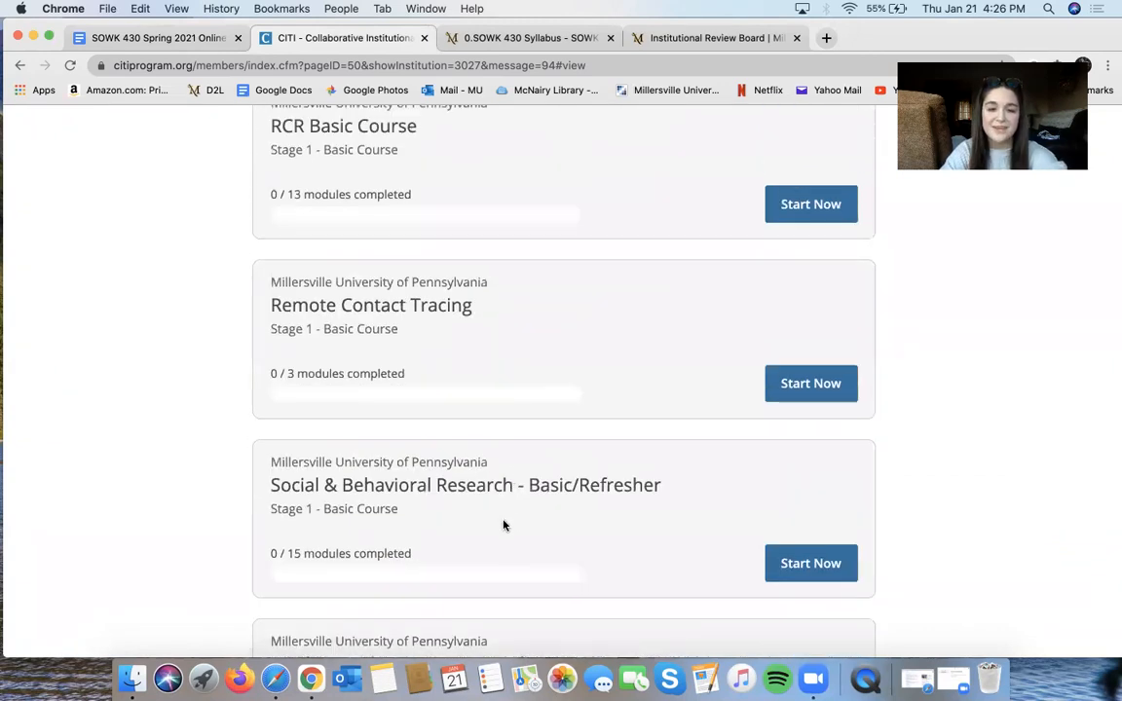
{"action": "mouse_move", "coordinate": [367, 563]}
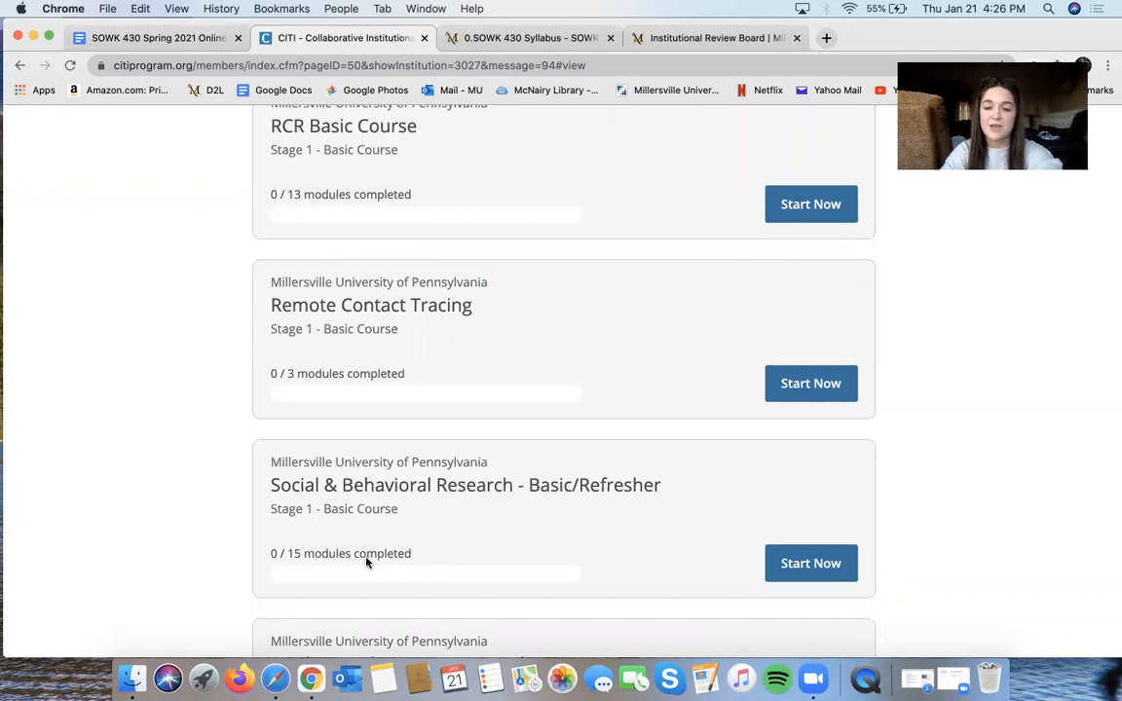
{"action": "mouse_move", "coordinate": [432, 502]}
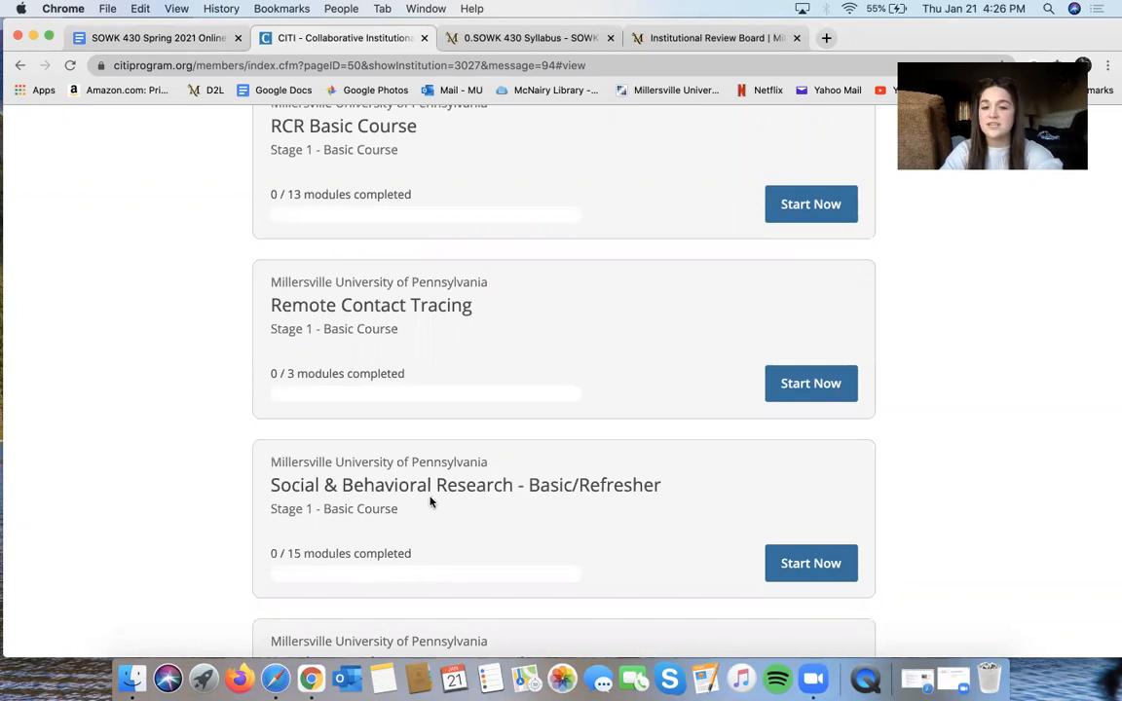
{"action": "mouse_move", "coordinate": [554, 513]}
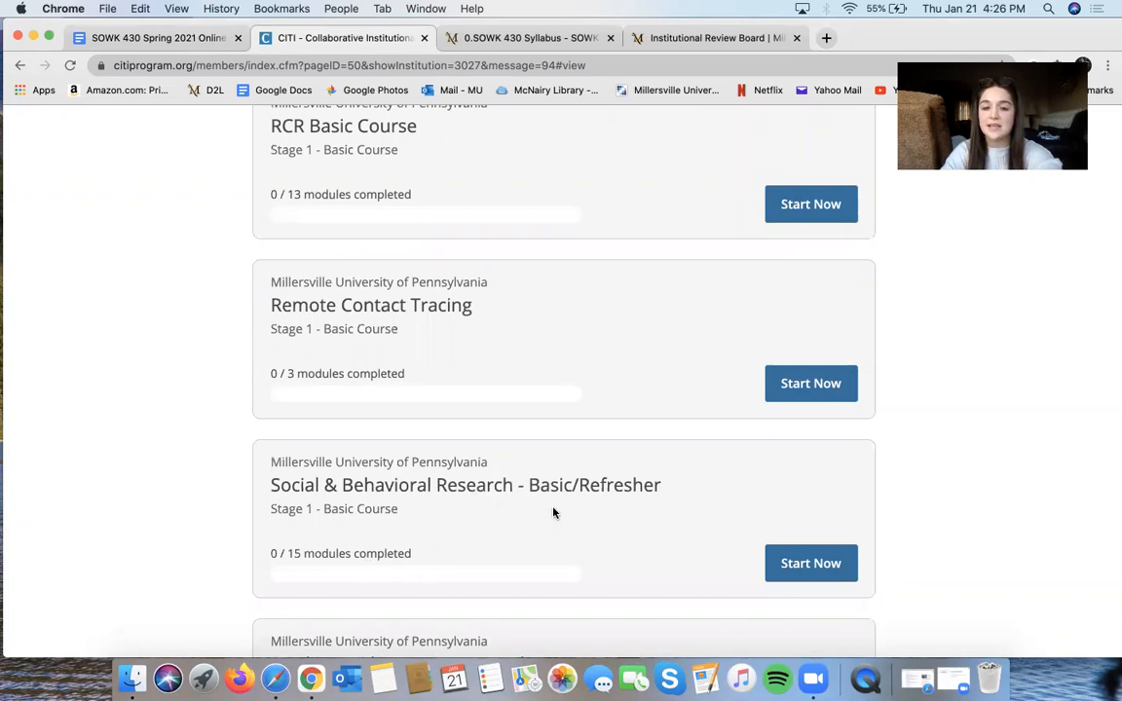